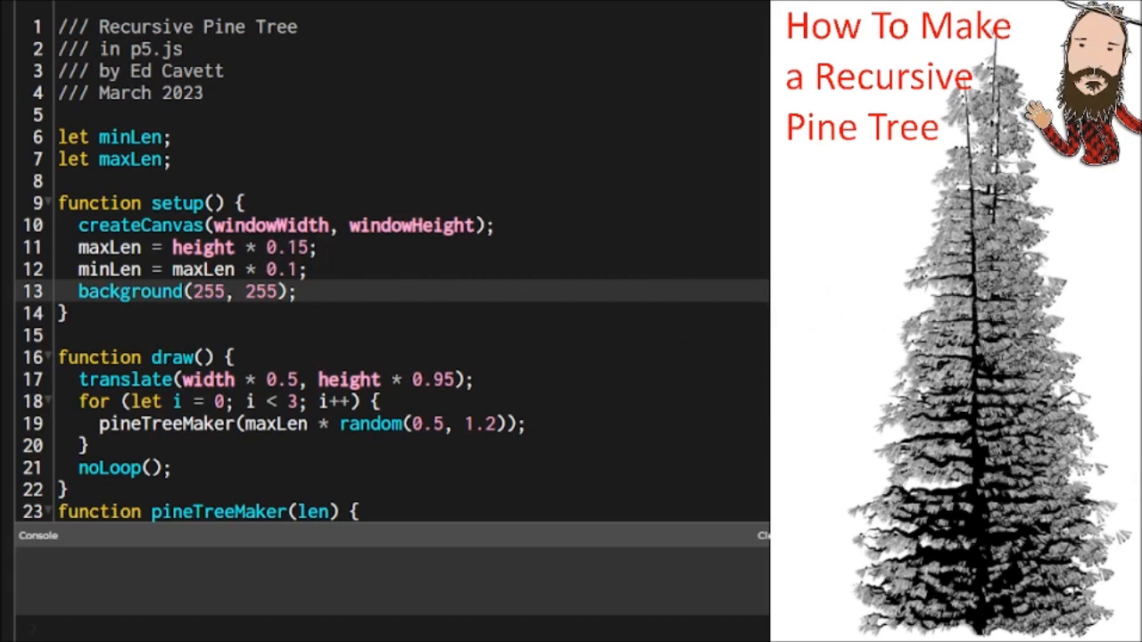
drag(223, 285, 562, 388)
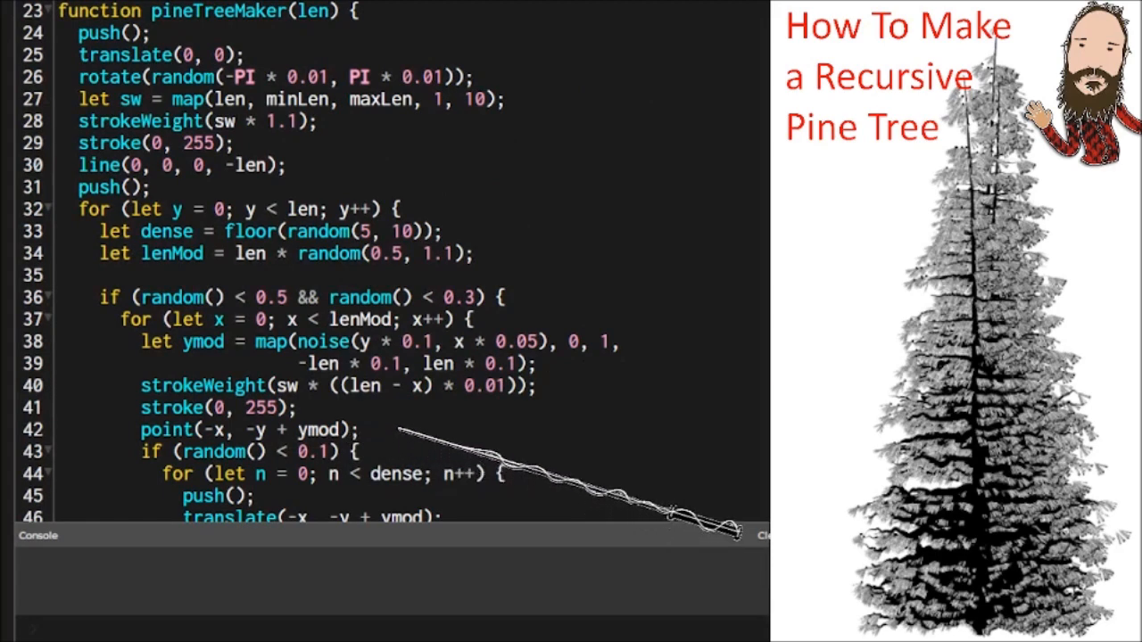
scroll(down, 3)
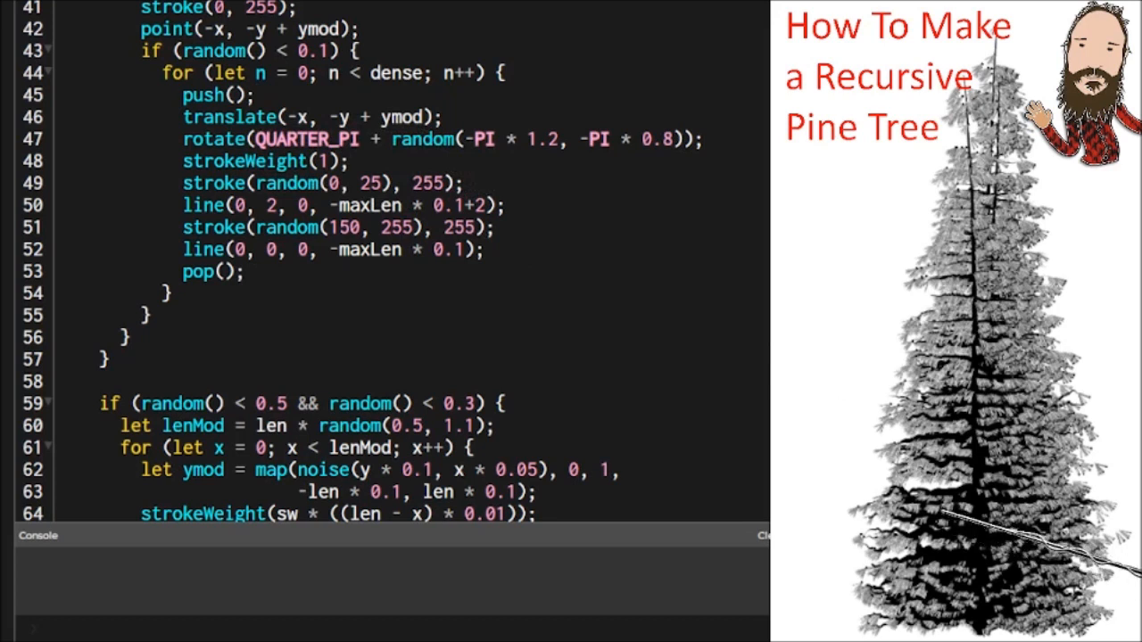
drag(227, 183, 576, 294)
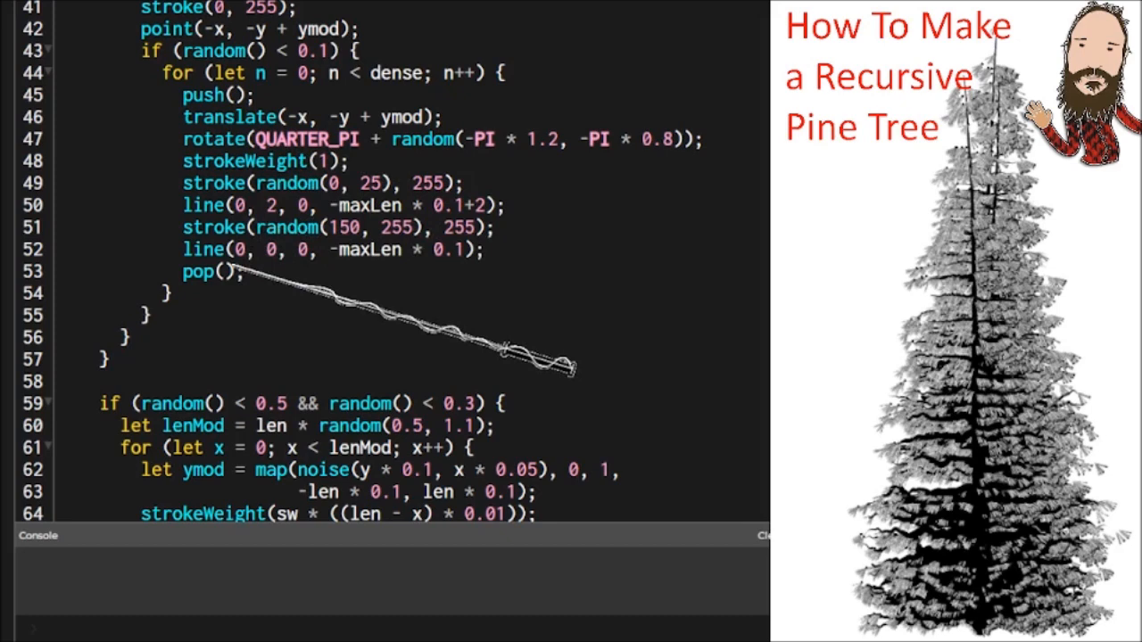
scroll(down, 3)
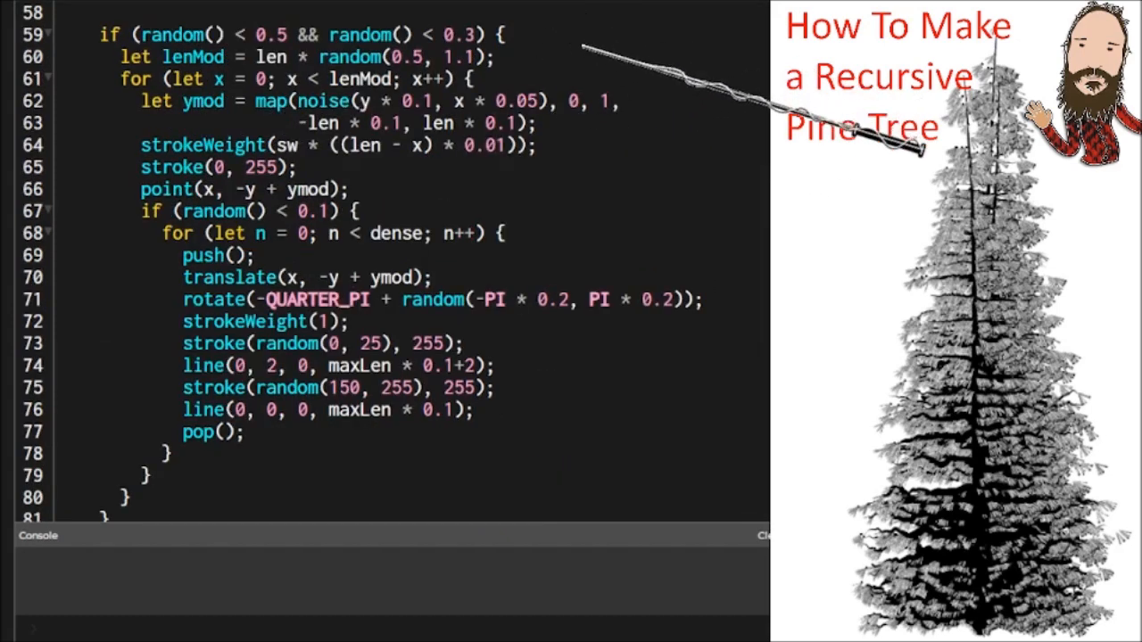